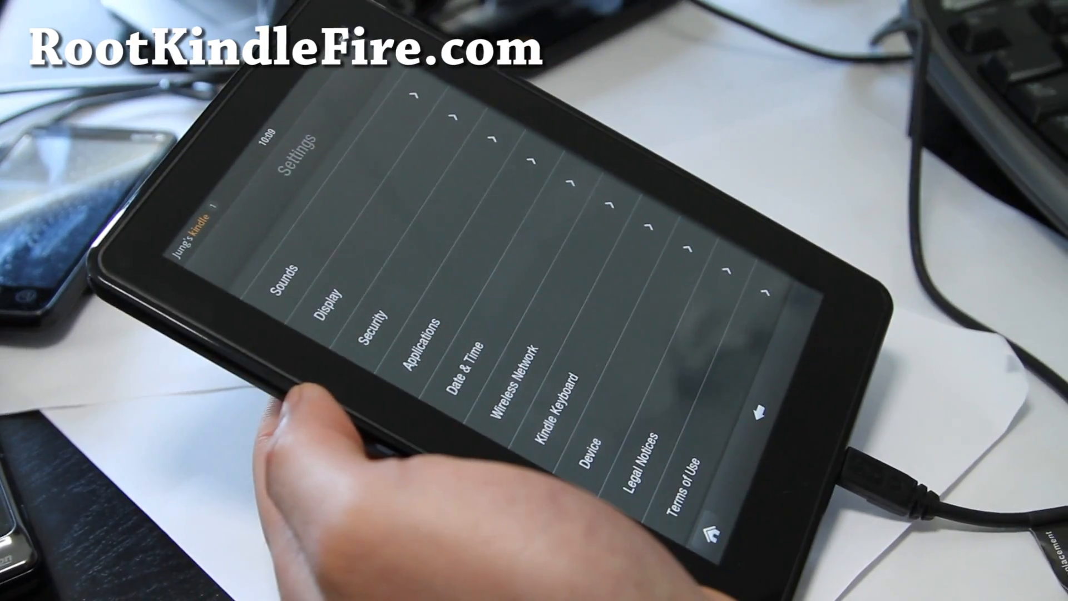
Turn on installation of applications from unknown sources and accept the security warning.
left_click(592, 443)
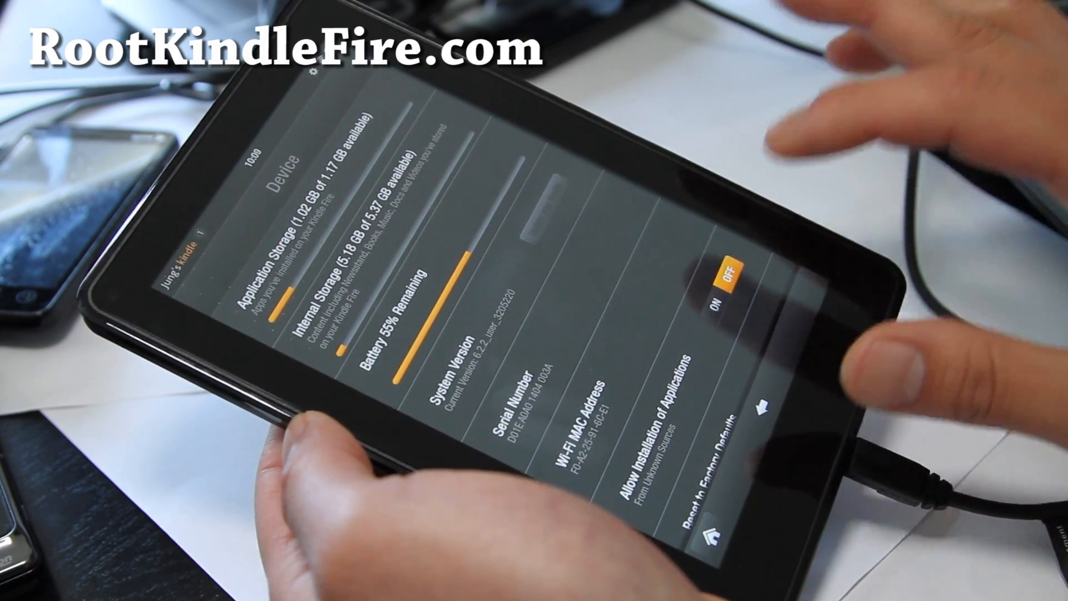
left_click(731, 280)
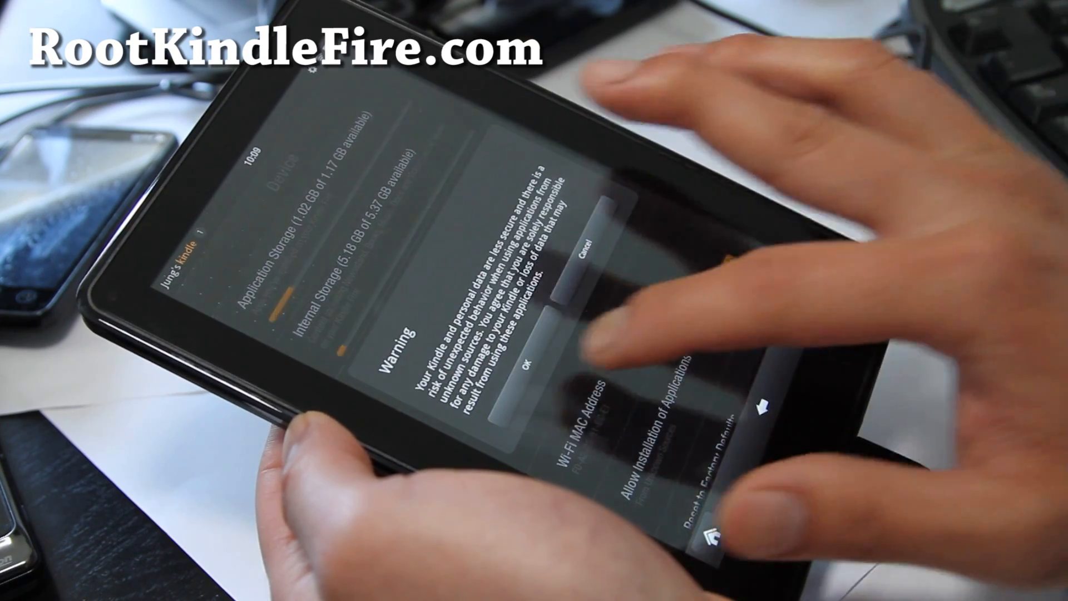
left_click(536, 368)
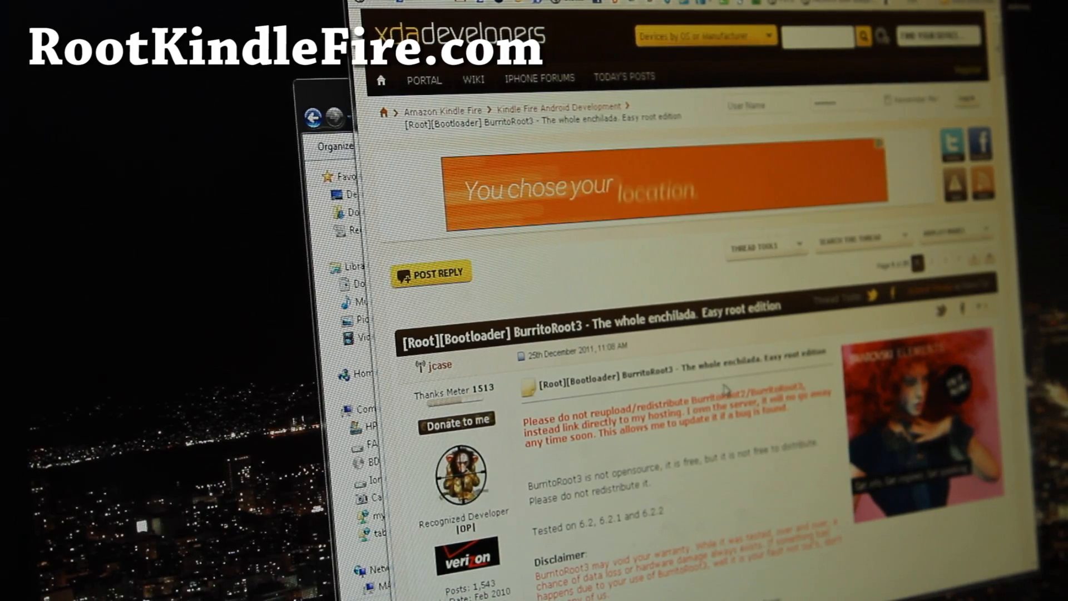
Scroll through the first post of the BurritoRoot3 thread.
scroll("down", 3)
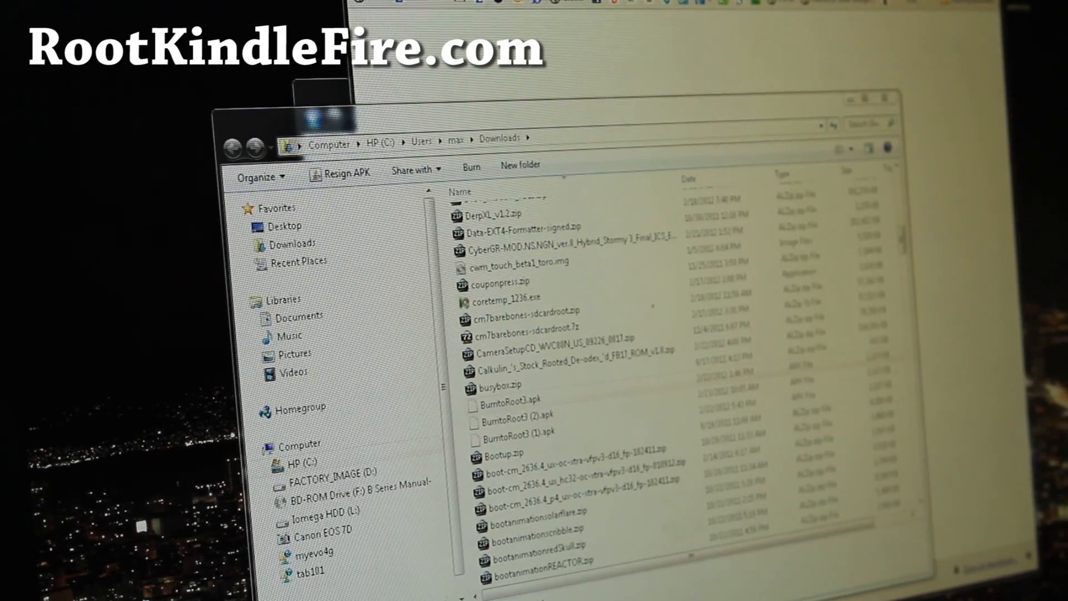
Select the downloaded BurritoRoot3 package in the Downloads folder.
left_click(522, 401)
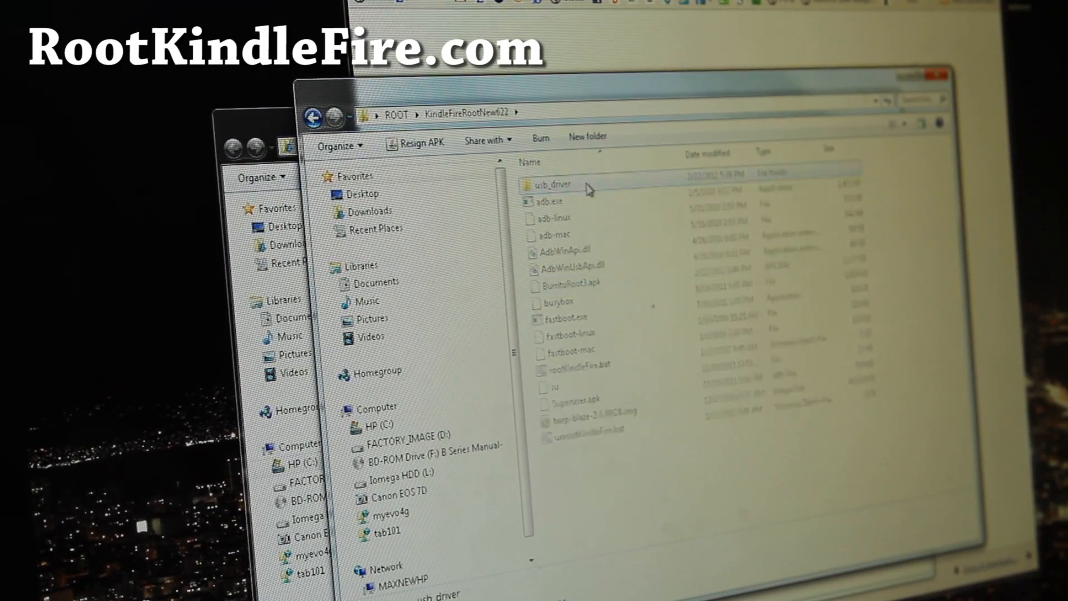
Copy adb_usb.ini from the usb_driver folder.
double_click(551, 183)
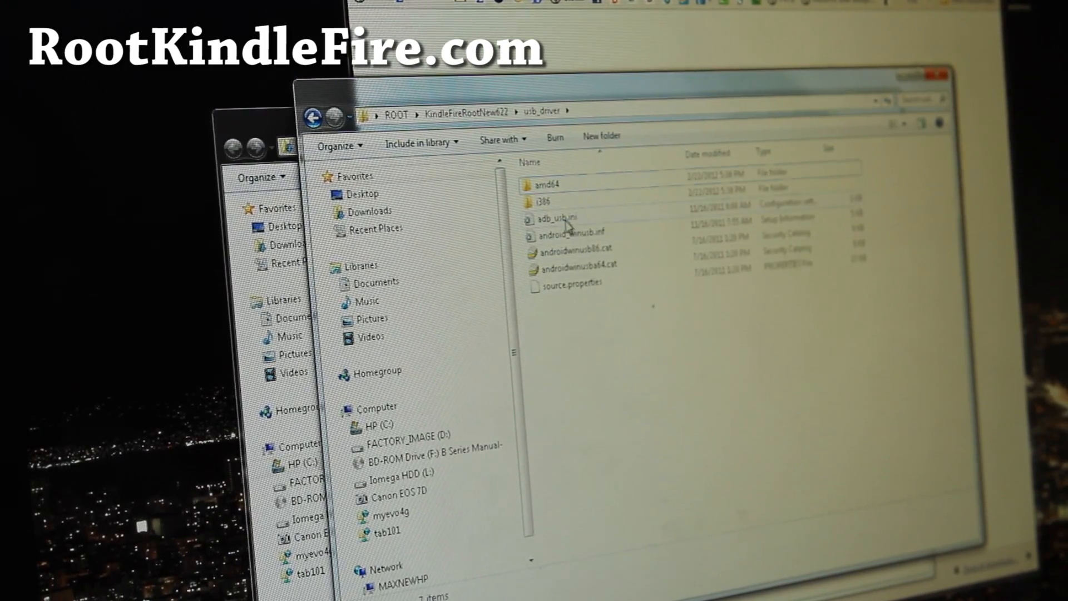
right_click(558, 218)
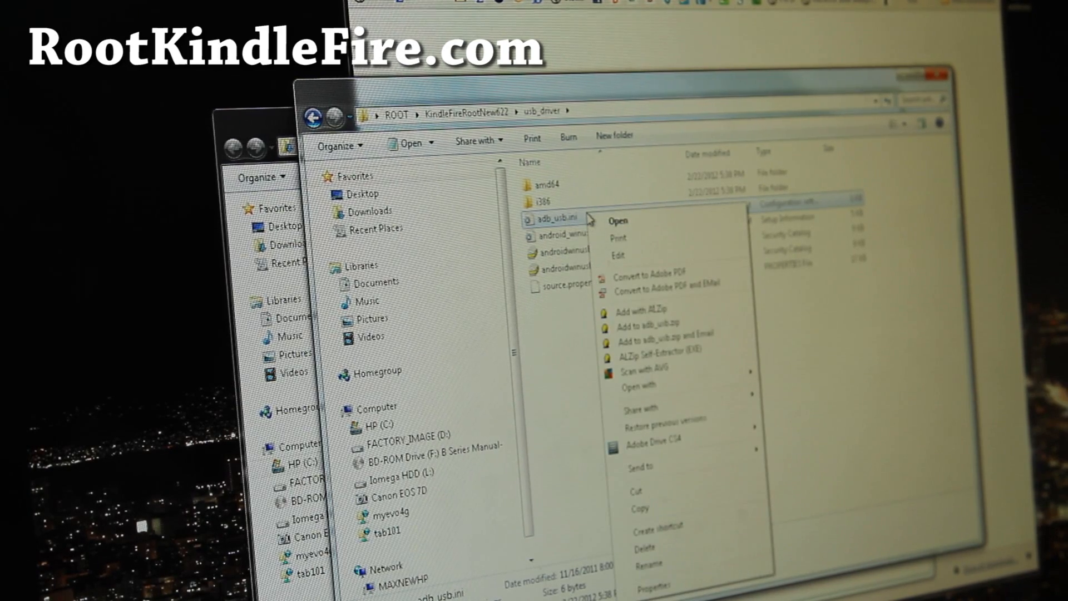
left_click(665, 507)
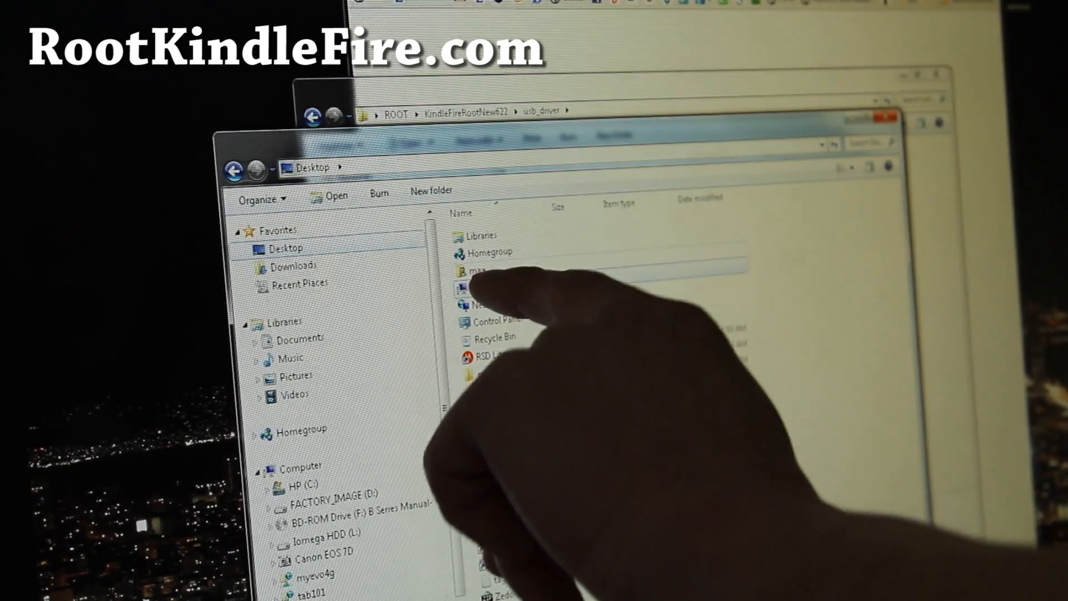
Paste adb_usb.ini into the empty android folder in the user's home folder.
double_click(484, 271)
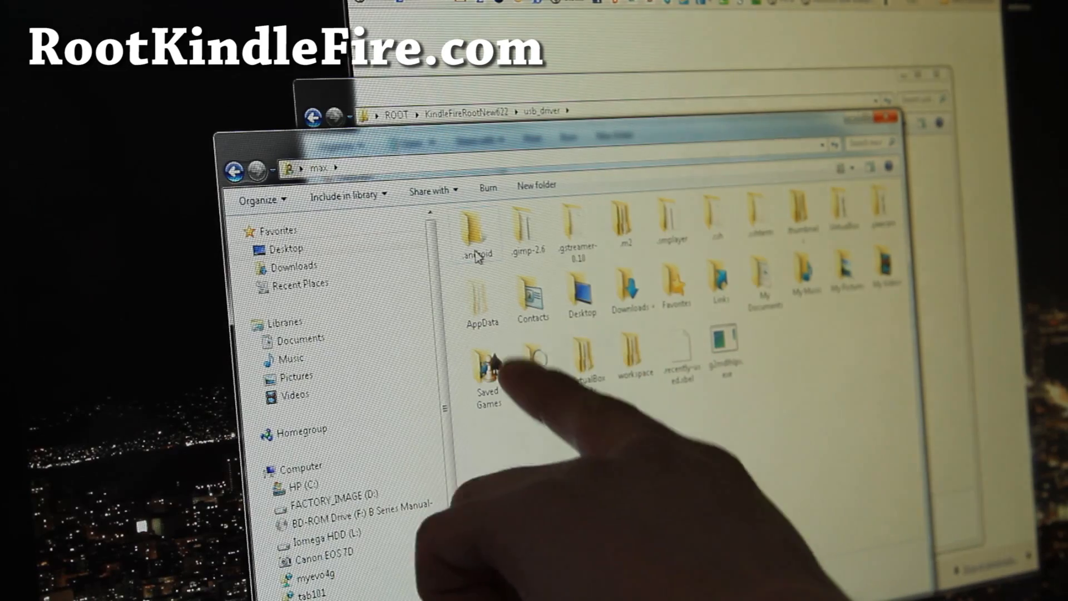
double_click(476, 232)
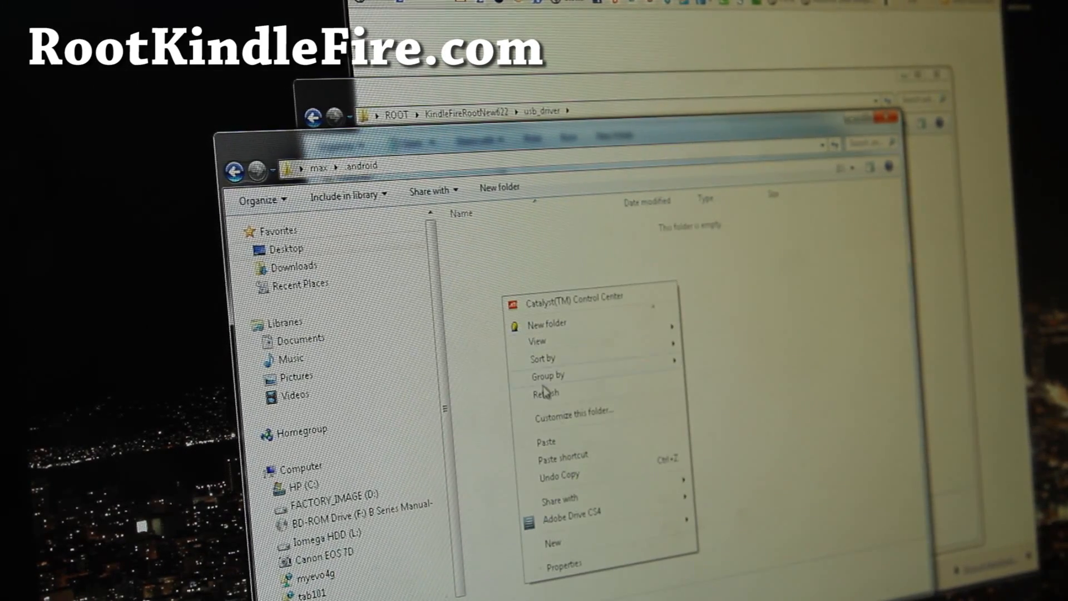
left_click(545, 394)
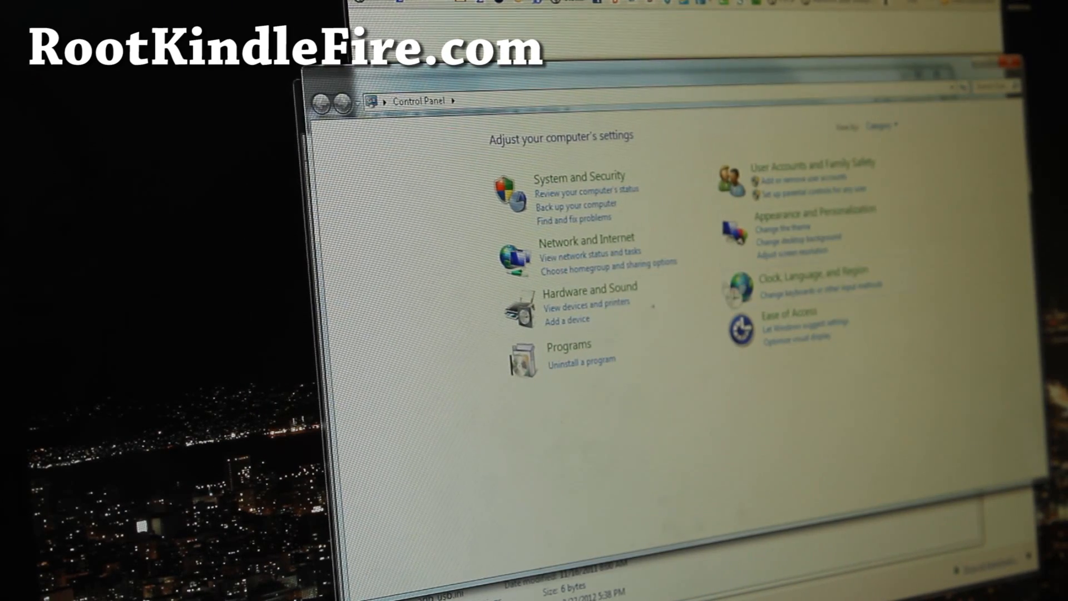
Reach the Kindle's properties in Device Manager via Hardware and Sound and start Update Driver.
left_click(589, 288)
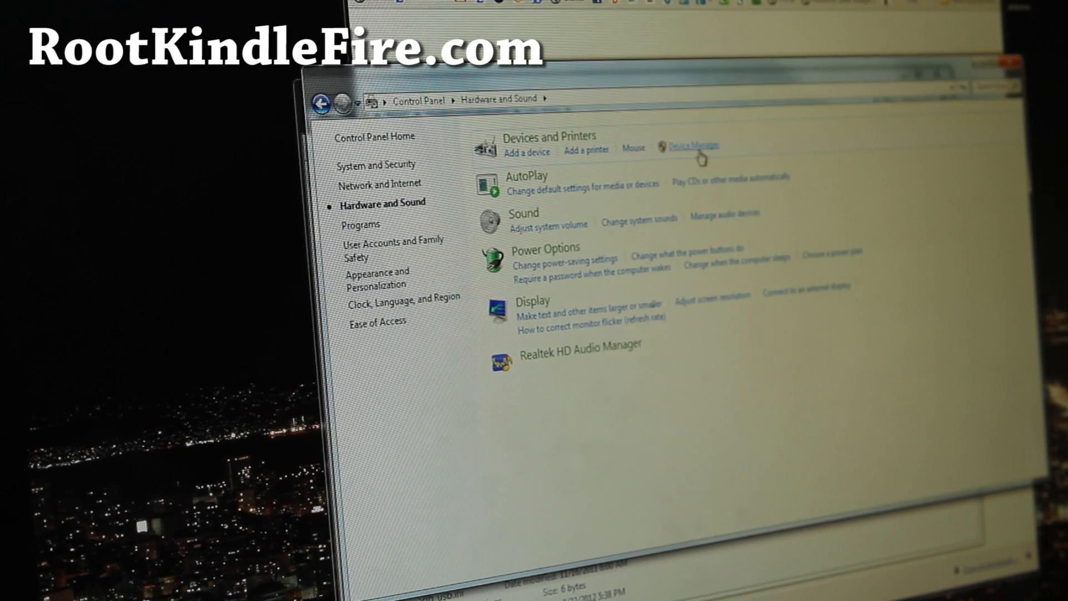
left_click(692, 145)
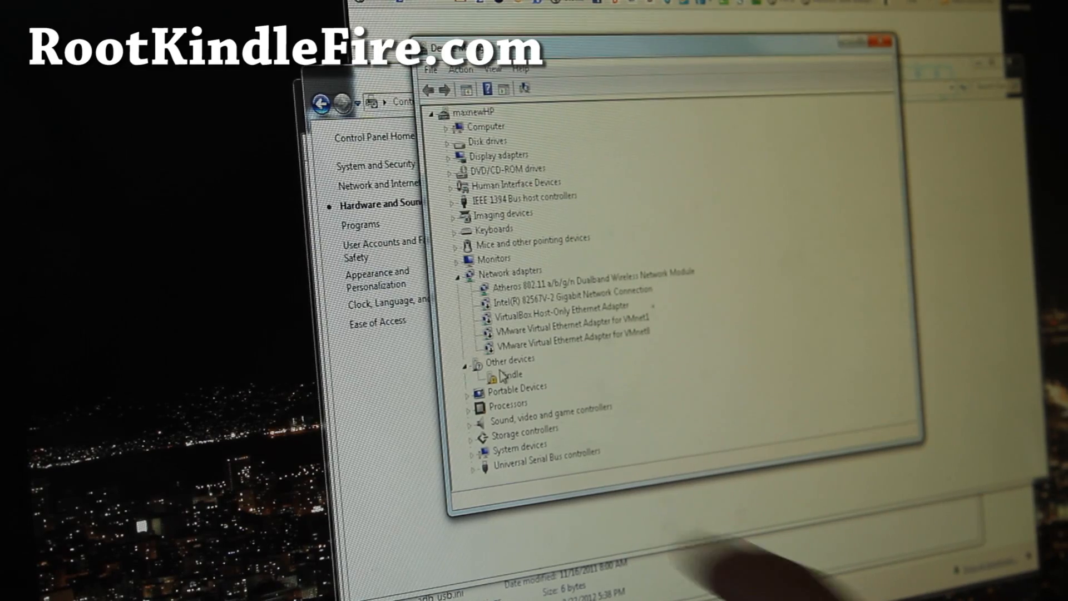
double_click(510, 374)
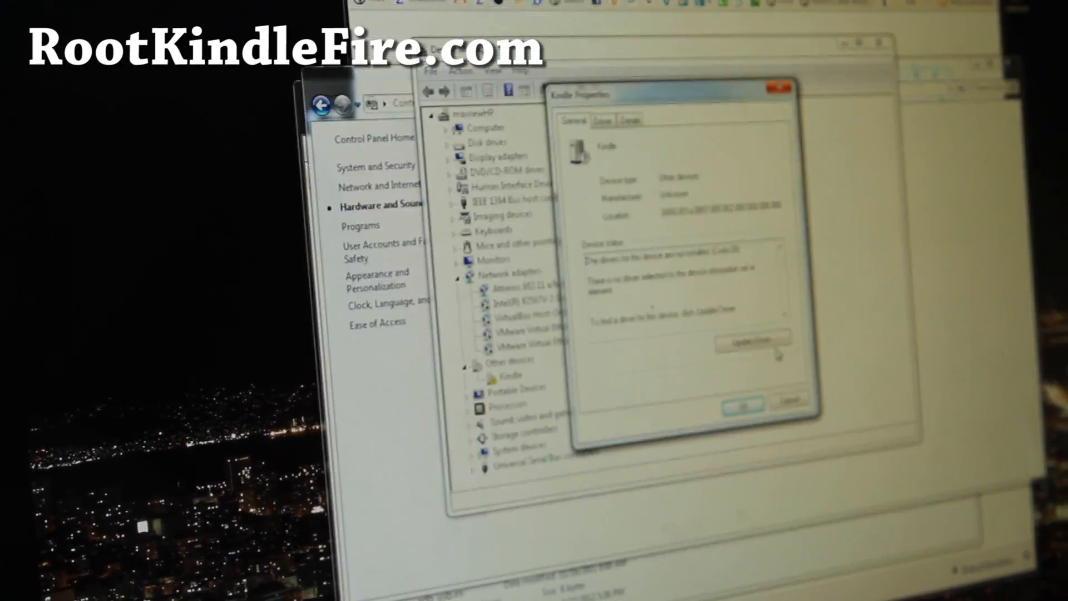
left_click(752, 341)
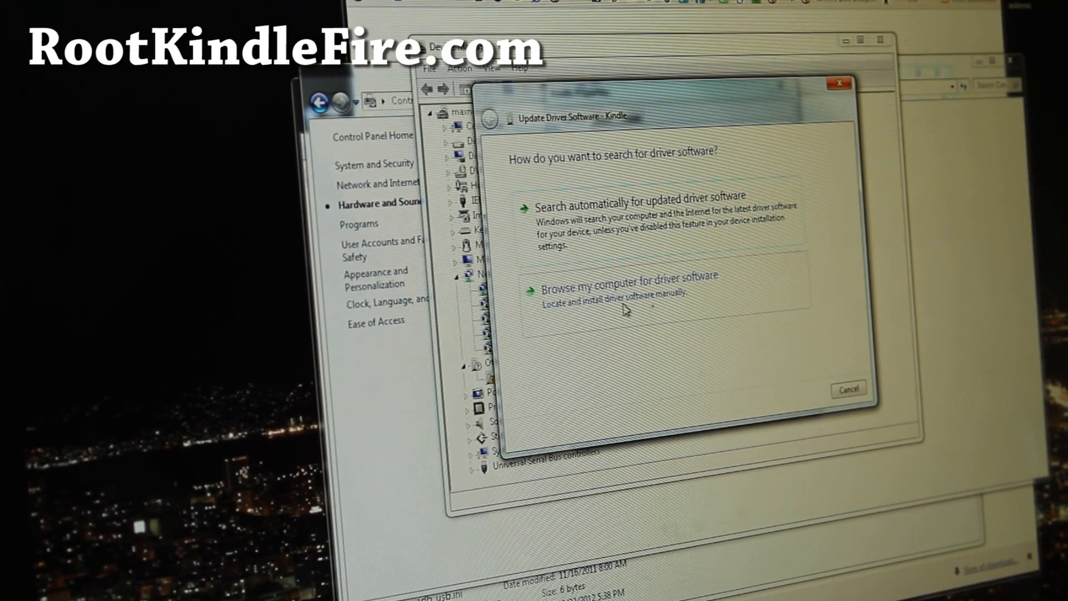
Browse manually, pick from the full device list and choose Have Disk for the driver.
left_click(628, 275)
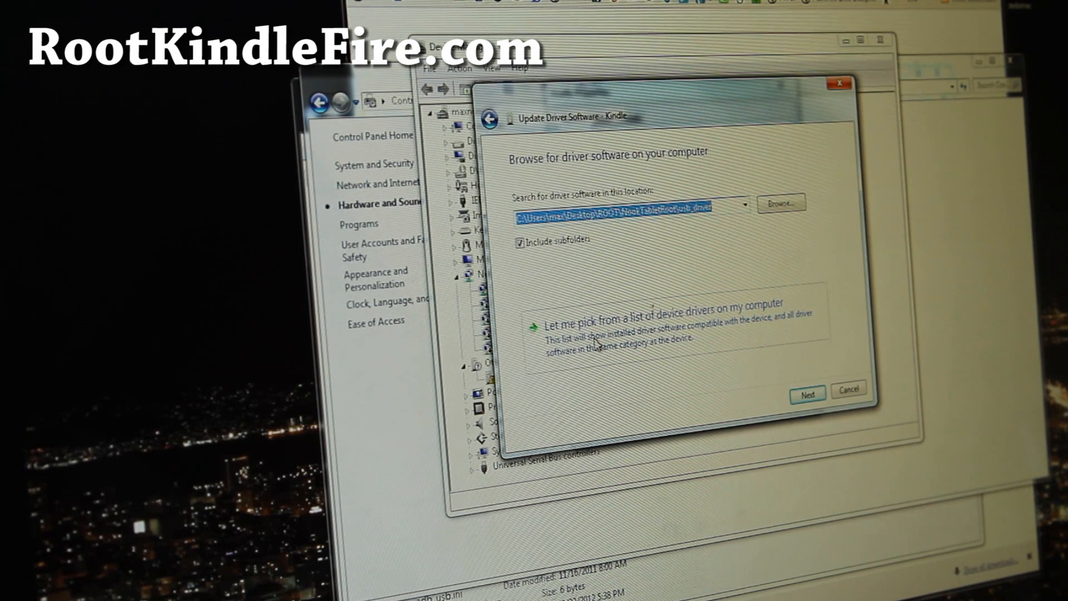
left_click(642, 303)
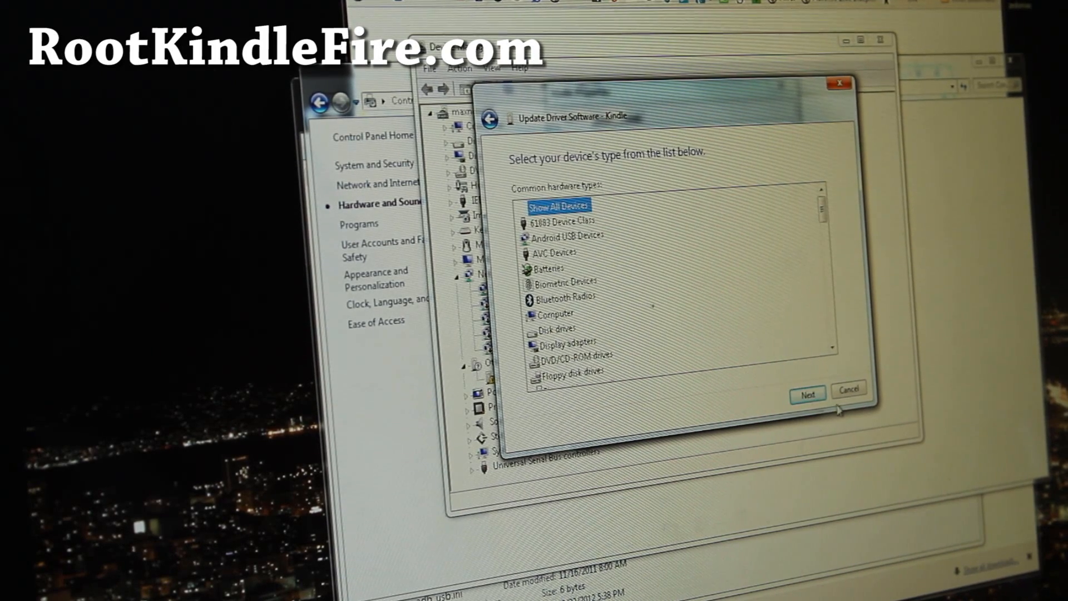
left_click(807, 394)
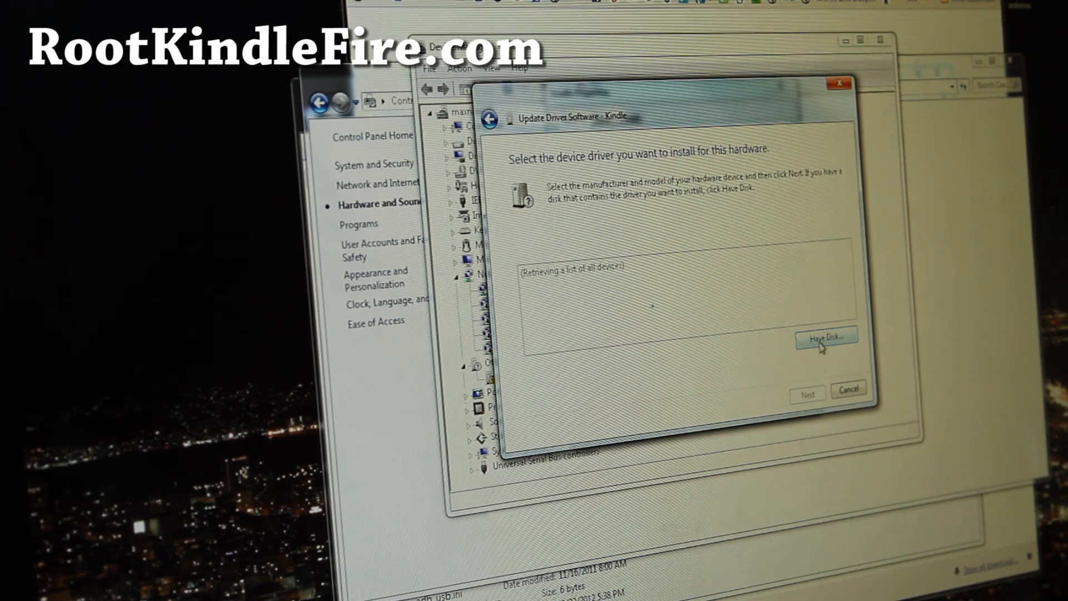
left_click(827, 336)
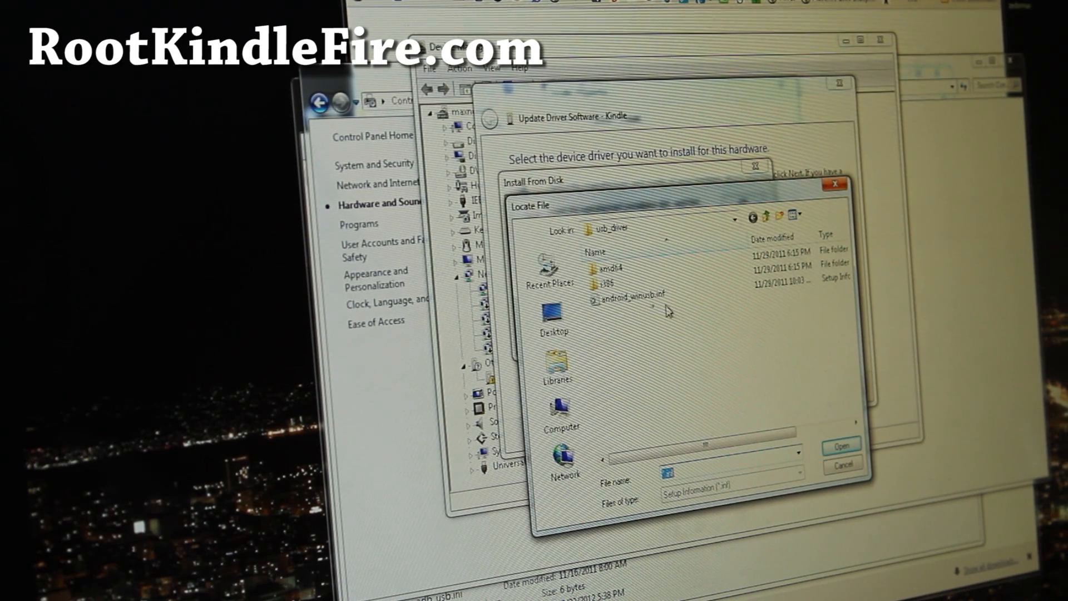
Select android_winusb.inf from KindleFireRootNew622's usb_driver folder as the driver file.
left_click(554, 321)
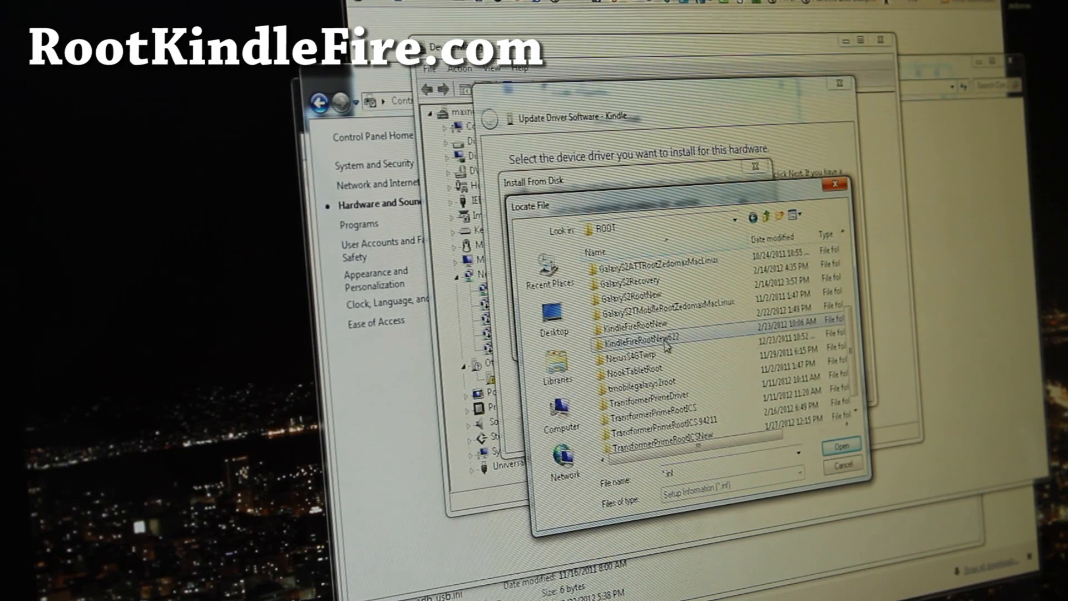
double_click(654, 329)
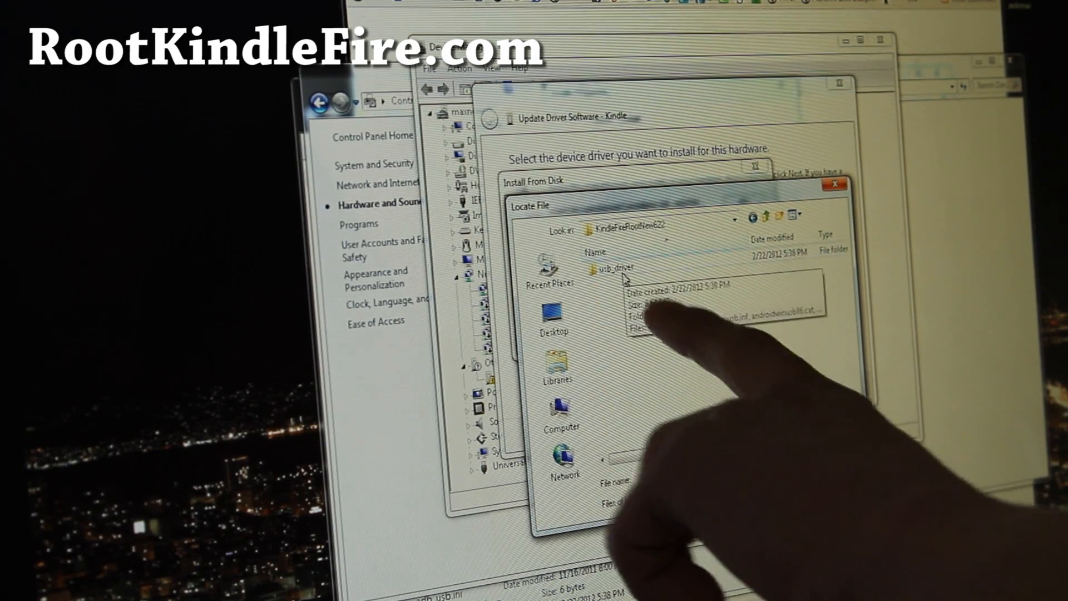
double_click(619, 267)
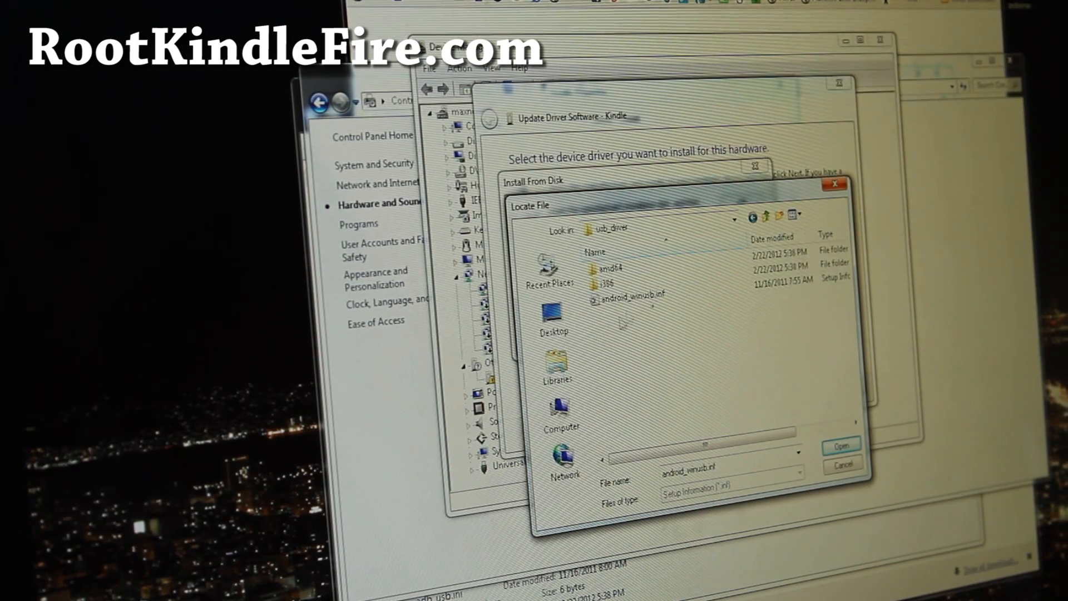
left_click(627, 298)
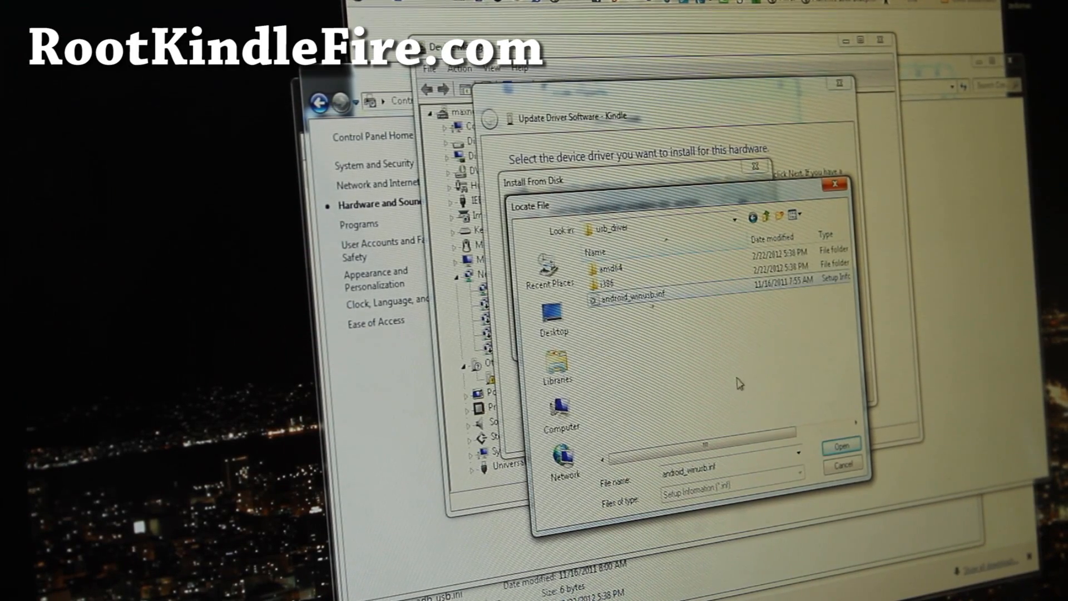
left_click(841, 446)
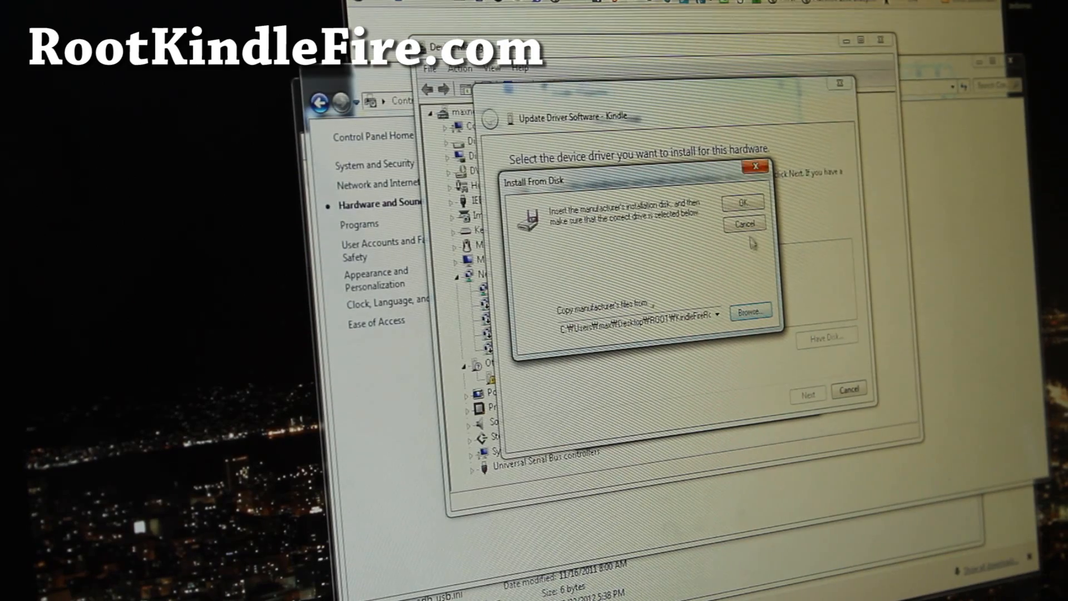
Install the Android ADB Interface model, accepting the compatibility and unsigned-driver warnings.
left_click(742, 202)
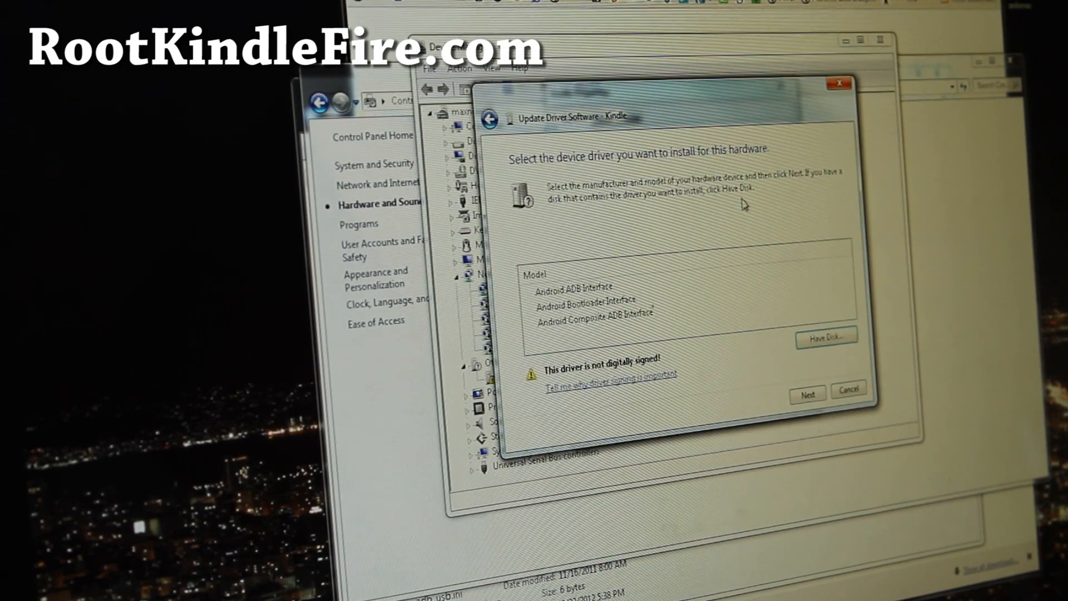
left_click(577, 286)
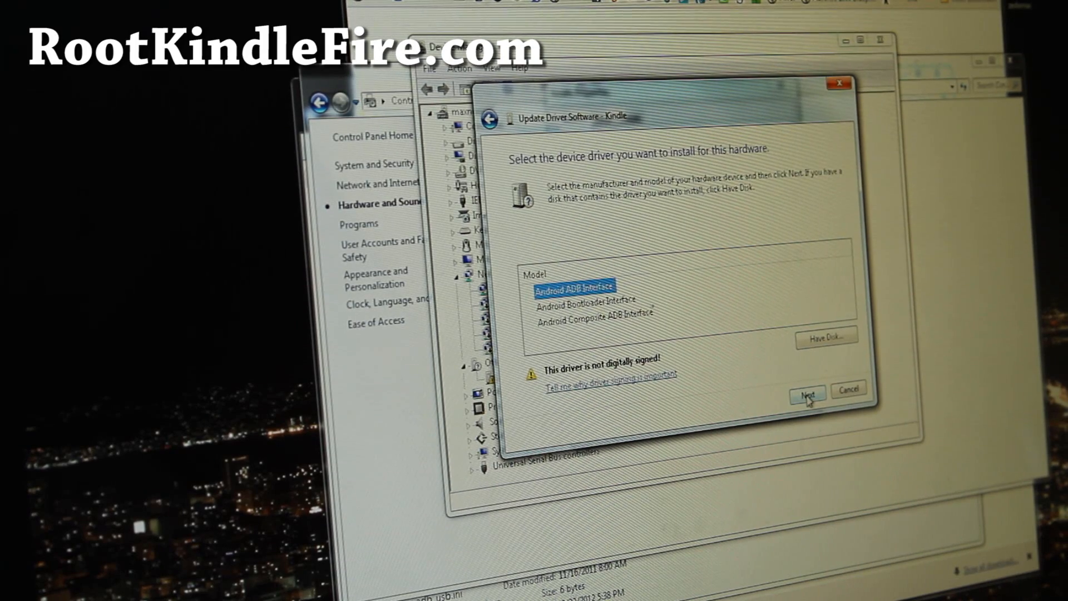
left_click(807, 394)
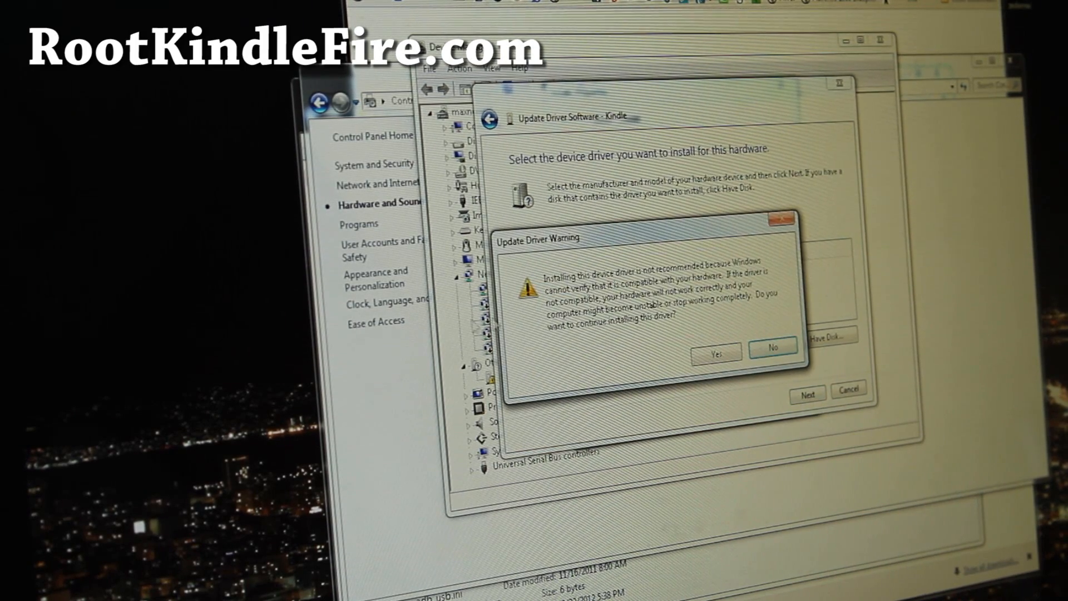
left_click(715, 354)
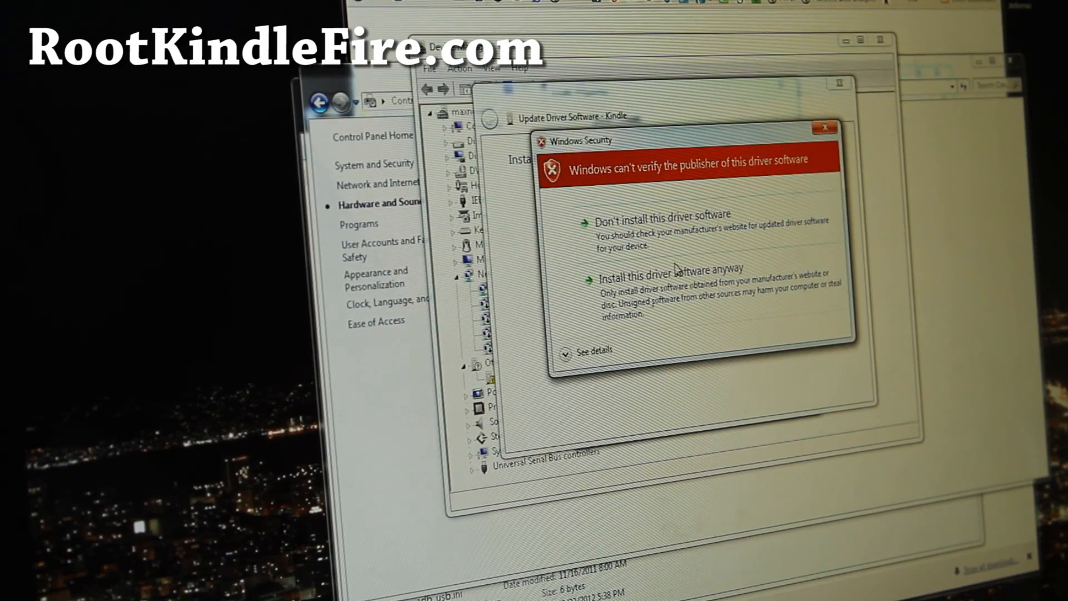
left_click(648, 268)
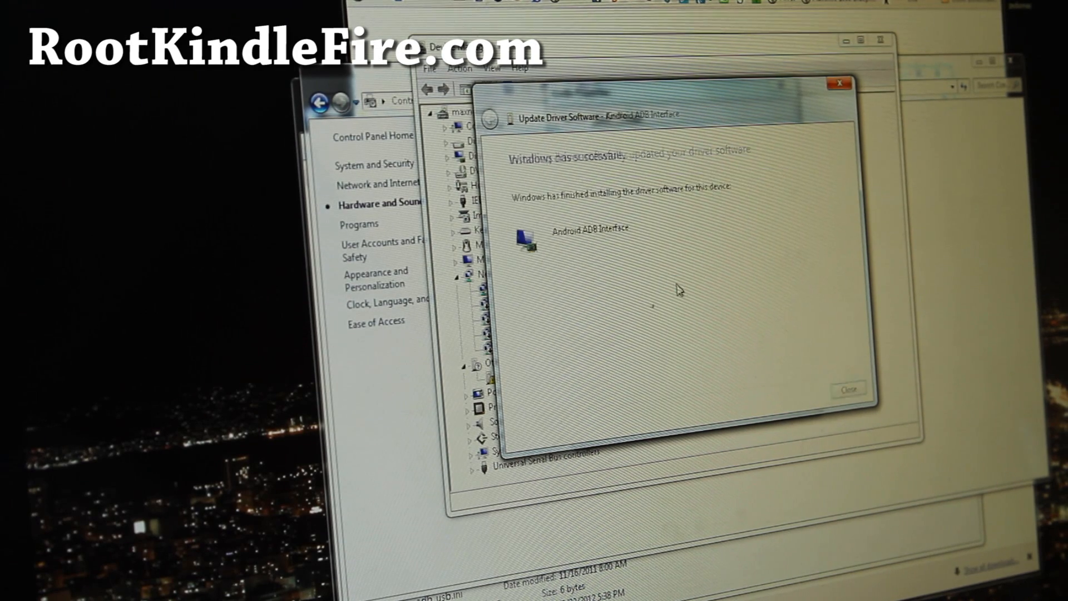
Close the finished wizard and the Android ADB Interface Properties after checking its status.
left_click(847, 389)
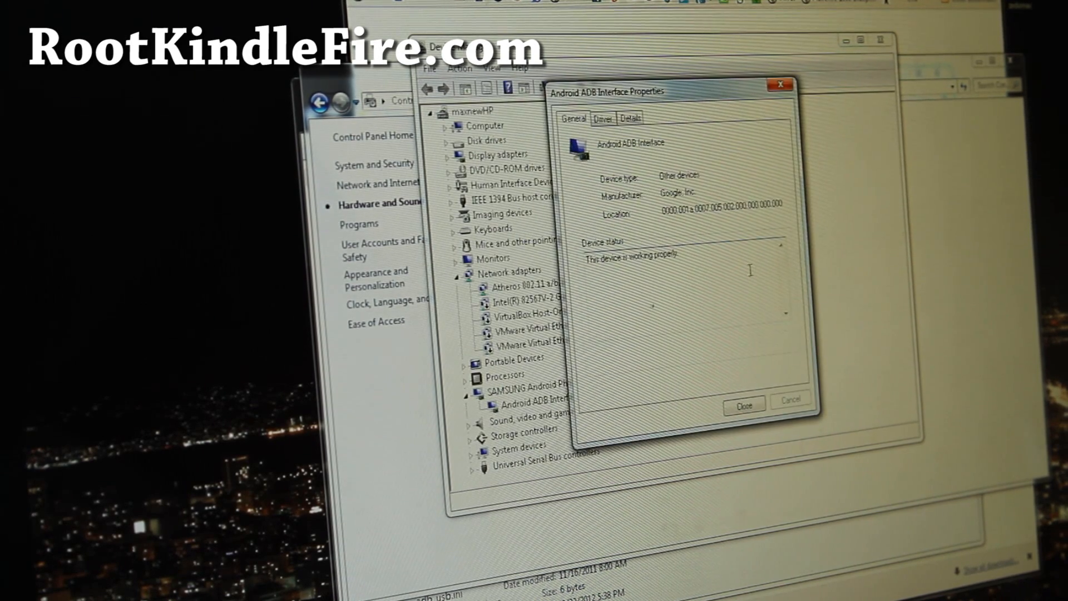
left_click(743, 407)
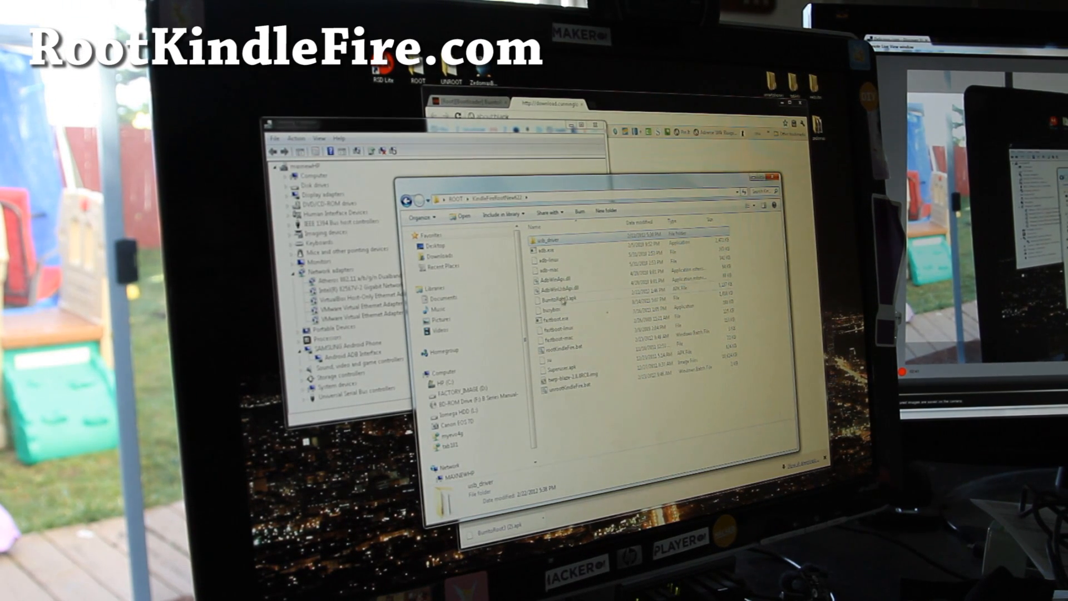
mouse_move(565, 339)
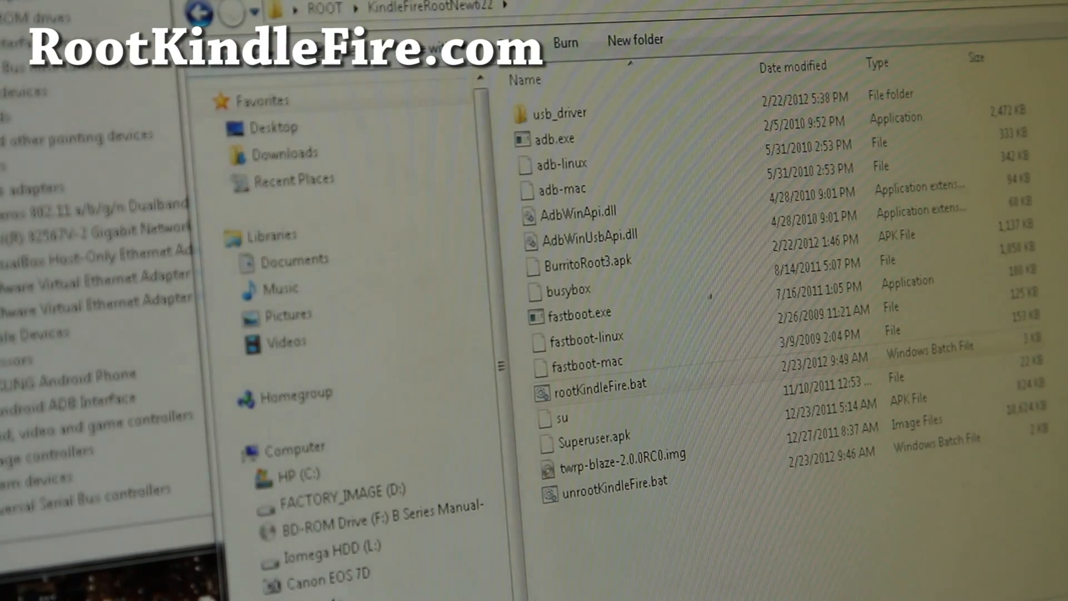
Run rootKindleFire.bat to start the Zedomax rooting script in a command window.
double_click(600, 385)
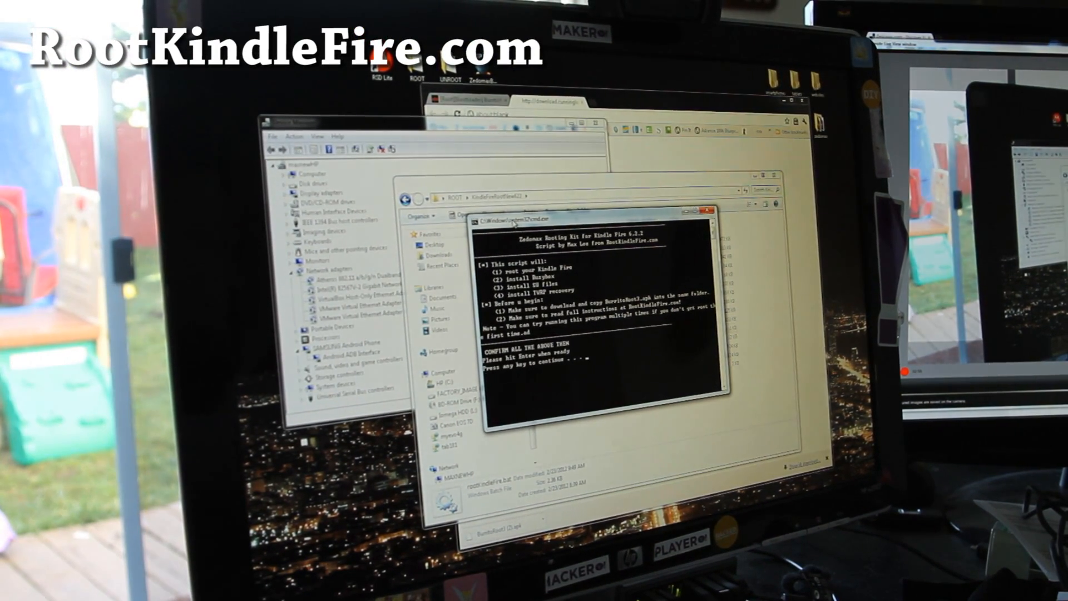
Run the rooting script until BurritoRoot and Superuser install and it pauses at the driver-errors warning.
key("enter")
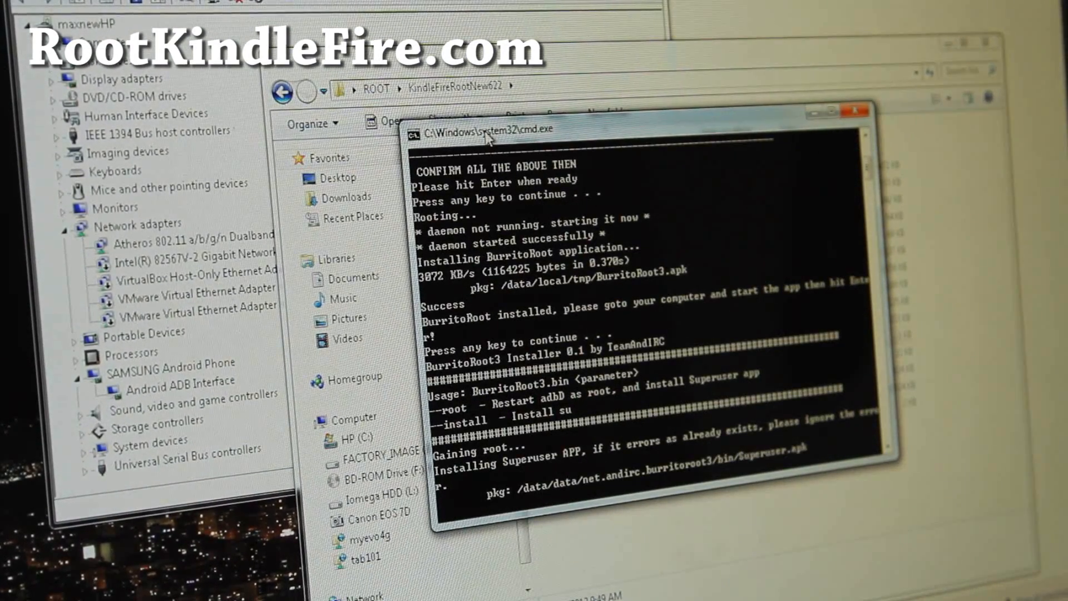
key("enter")
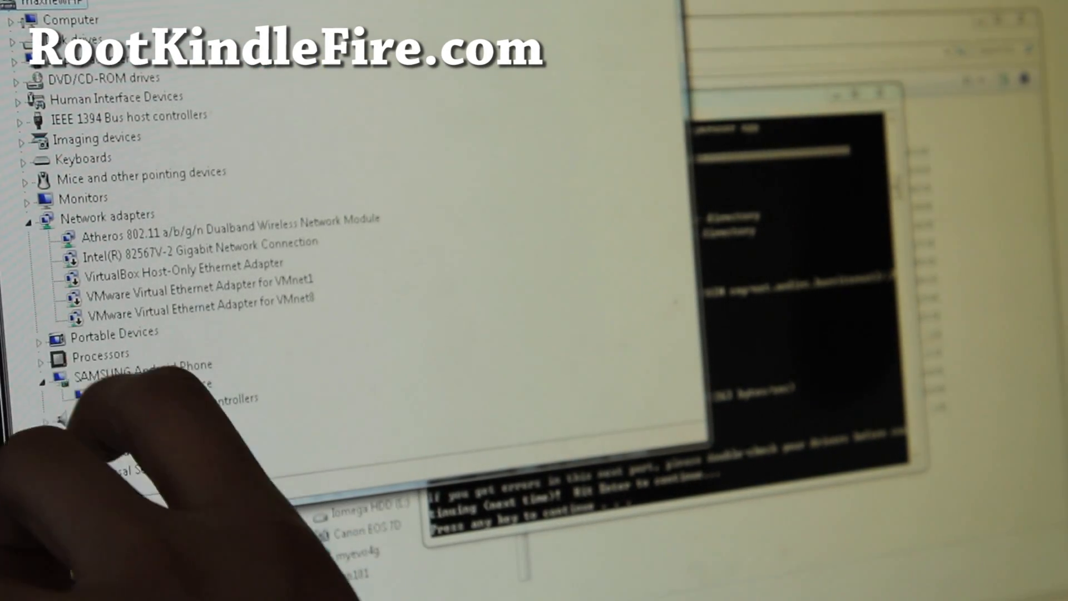
Select the SAMSUNG Android Phone / Android ADB Interface entry to confirm the driver is present.
left_click(40, 377)
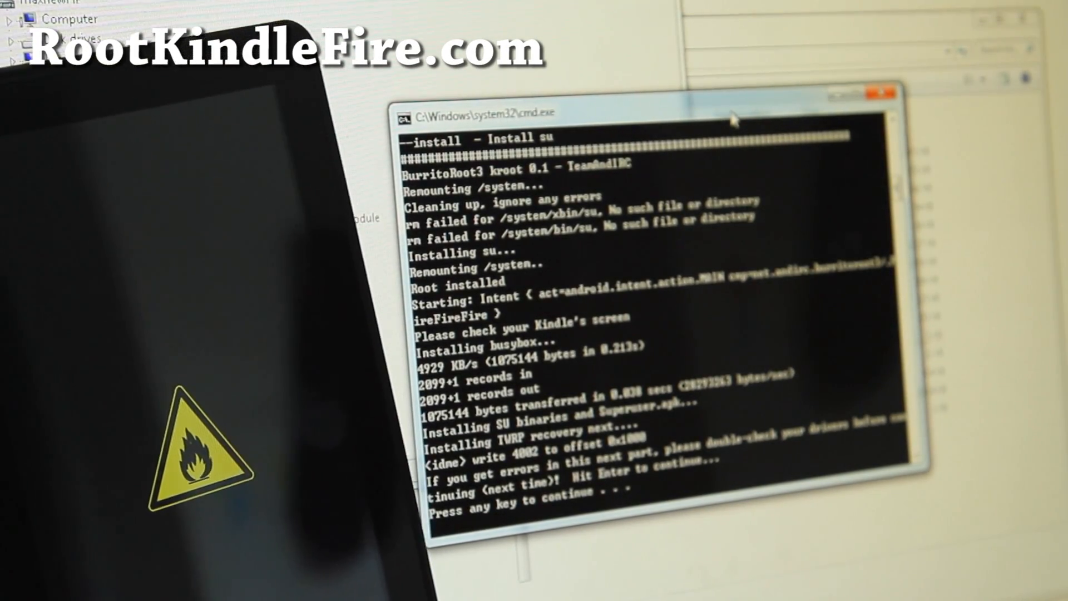
Continue past the driver warning so the script begins downloading boot.img for TWRP recovery.
key("enter")
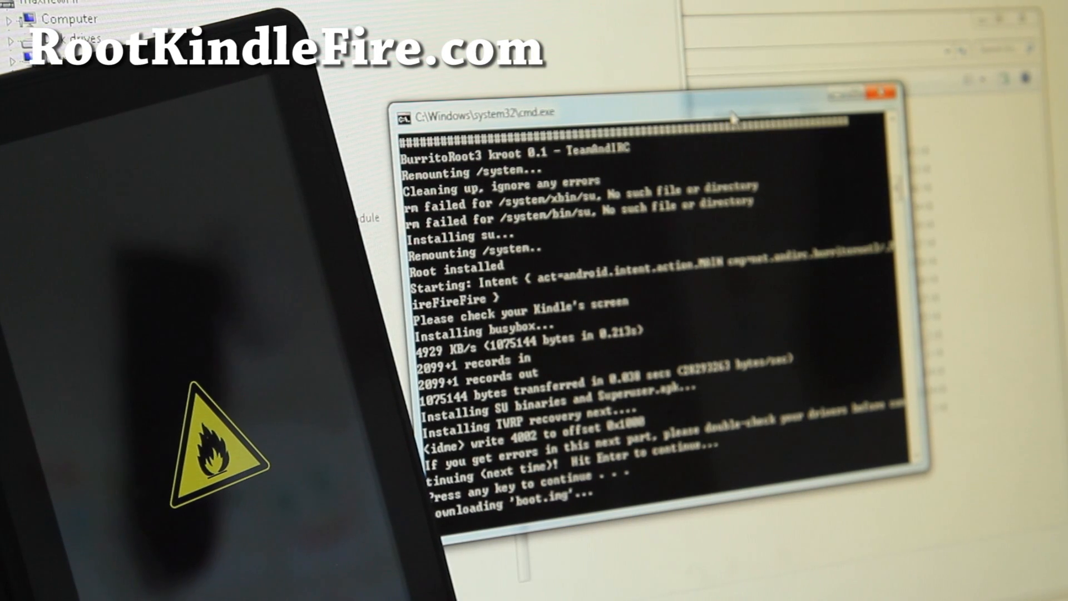